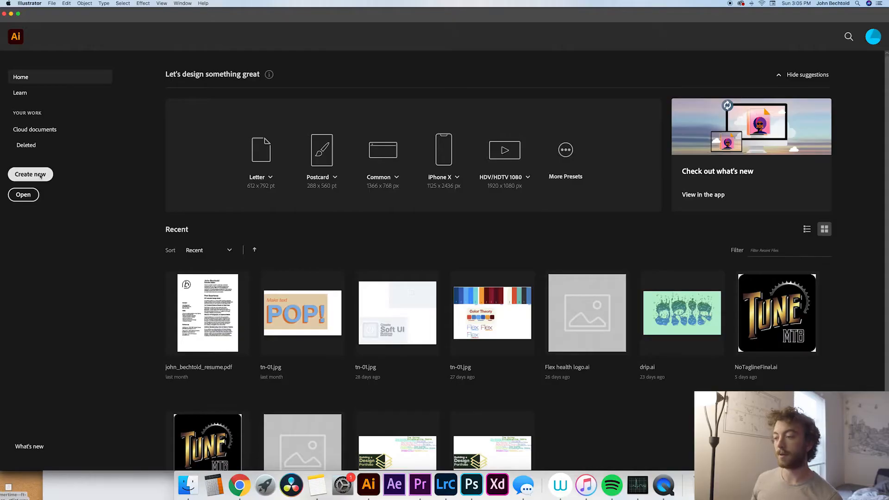
- Create a new 1000 × 1000 px square document
click(30, 174)
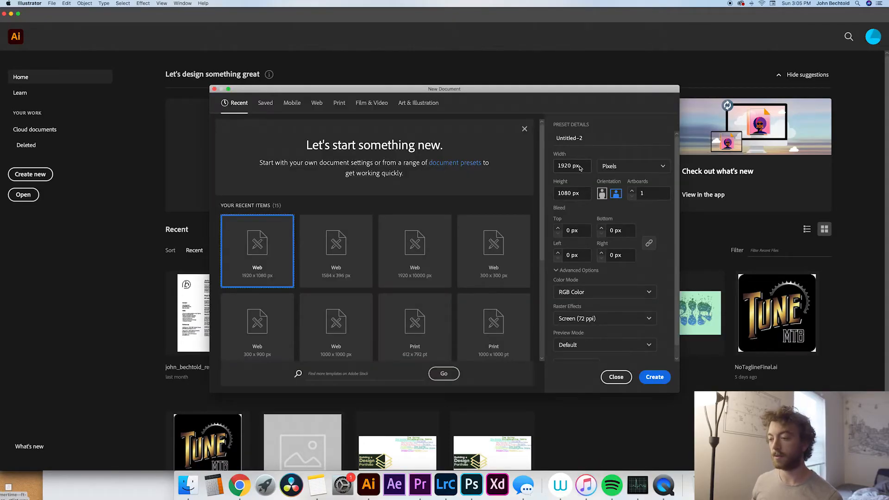
click(572, 166)
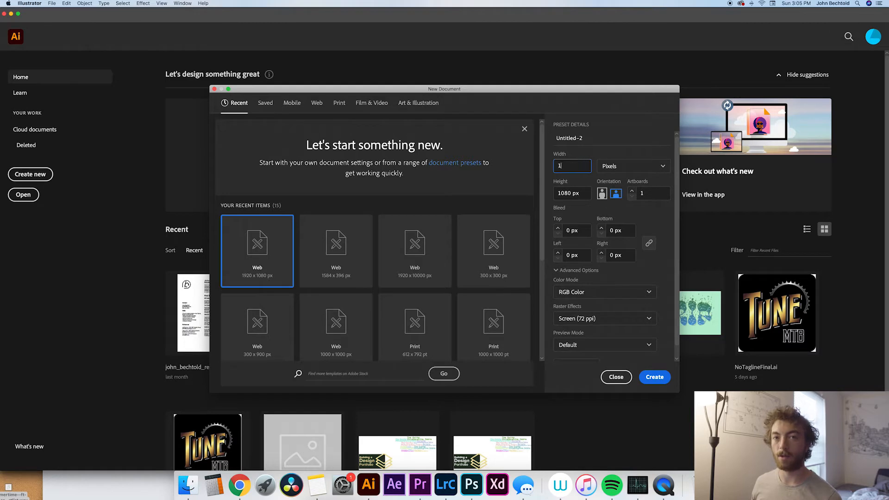
text(1000 px)
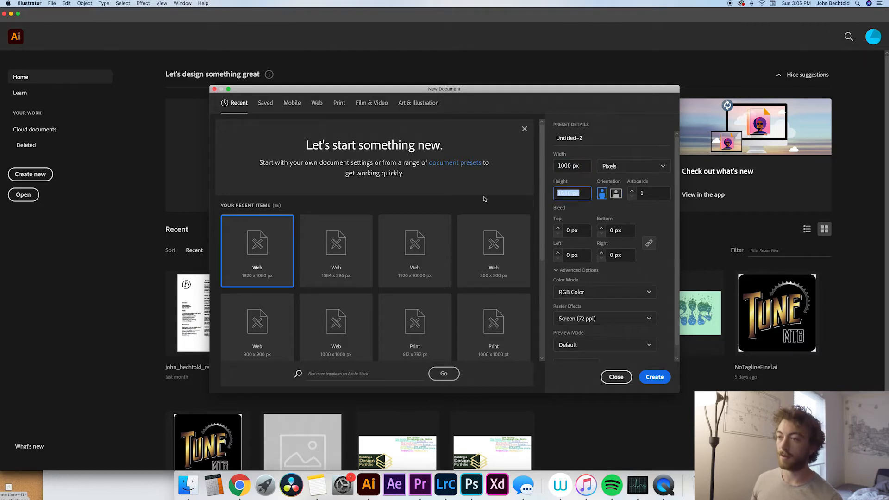
text(1000)
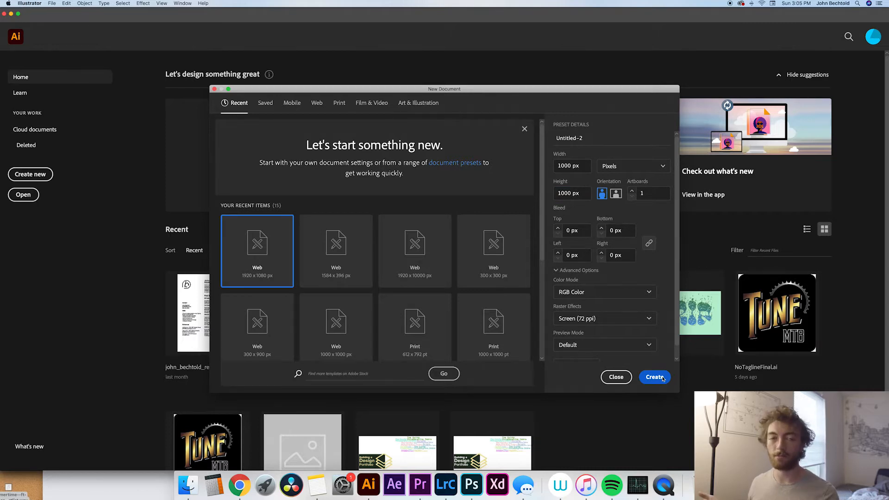
click(654, 377)
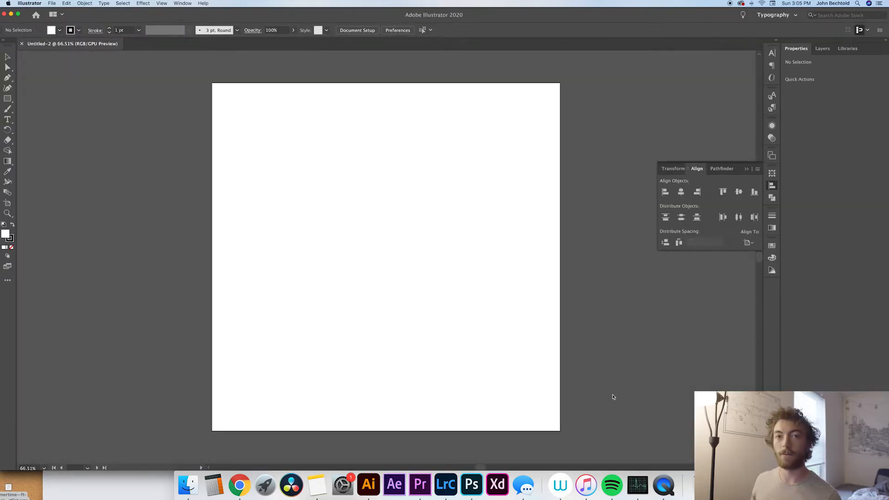
- Place the yellow-and-white sneaker photo, nudge it right and scale it past the artboard width
click(188, 486)
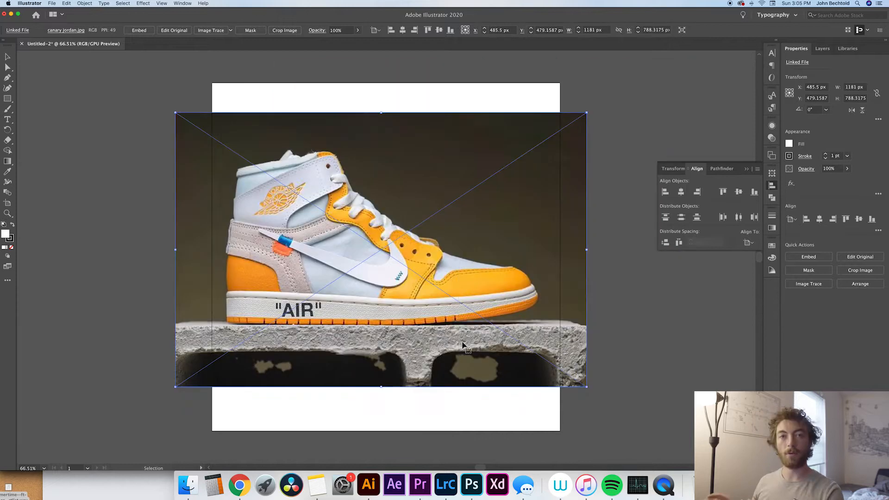
drag(379, 250, 389, 249)
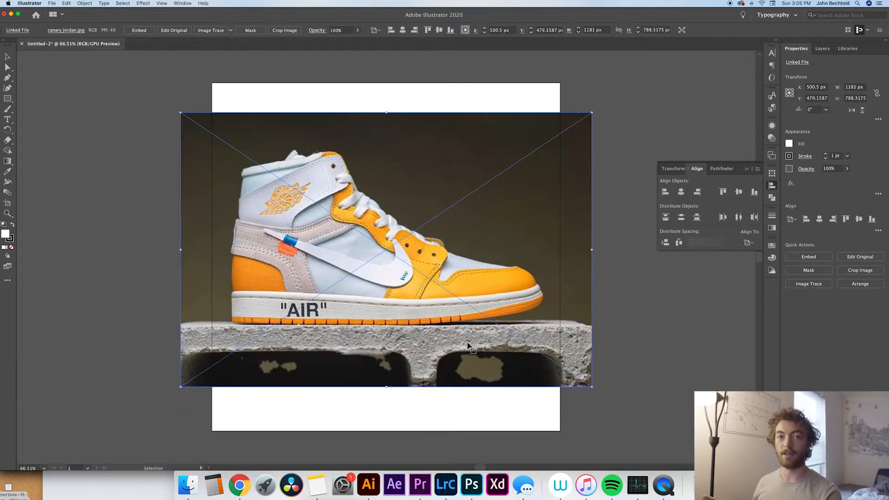
drag(591, 387, 589, 386)
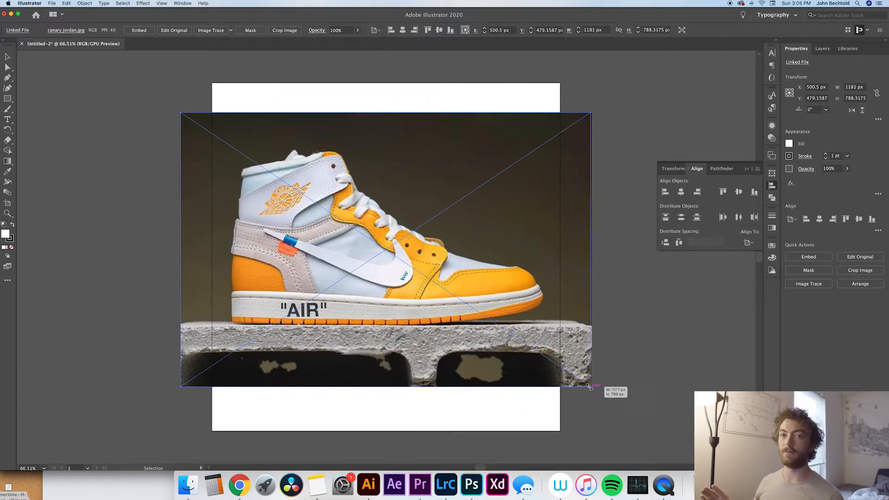
drag(590, 386, 584, 379)
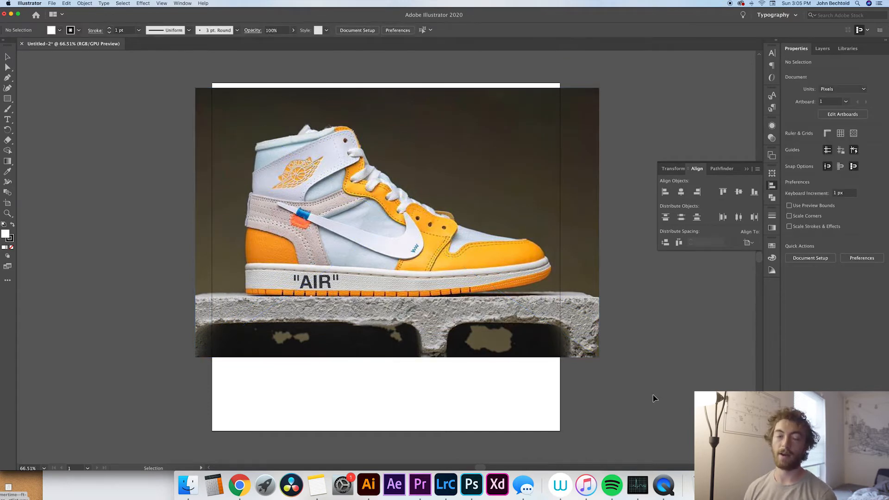
click(397, 221)
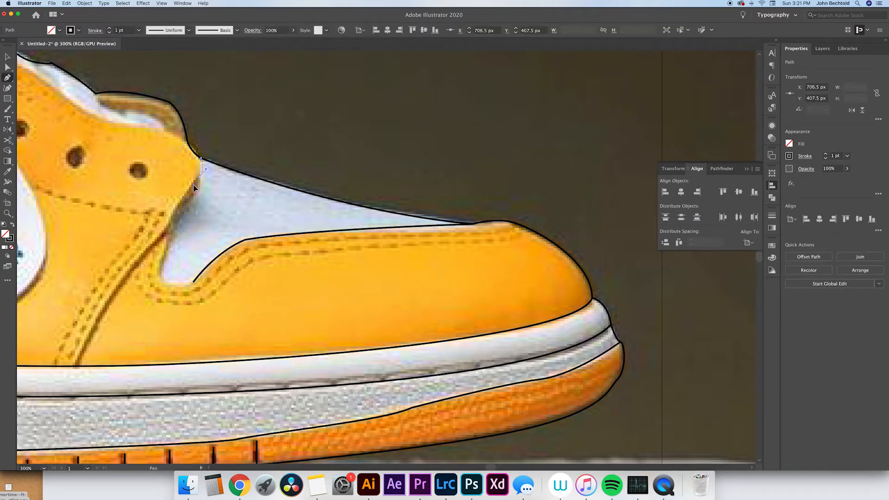
- Trace the shoelace loops, swoosh and tag shapes with the Pen tool
click(197, 284)
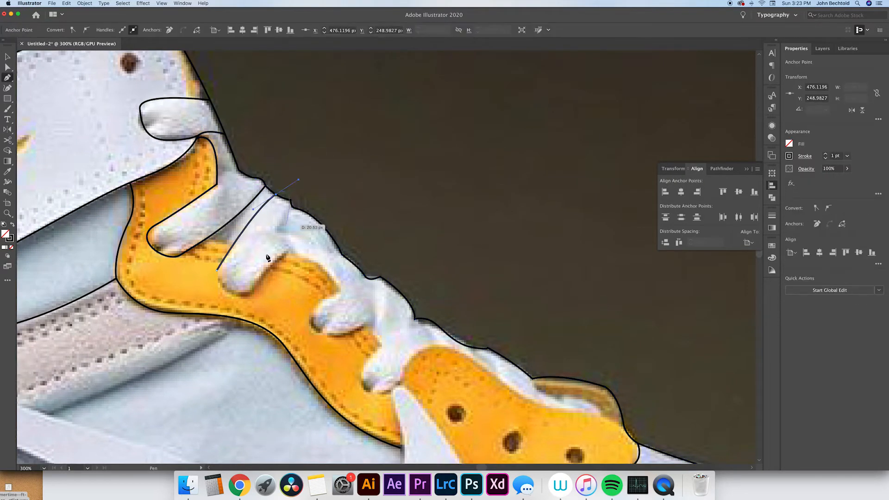
drag(270, 258, 320, 270)
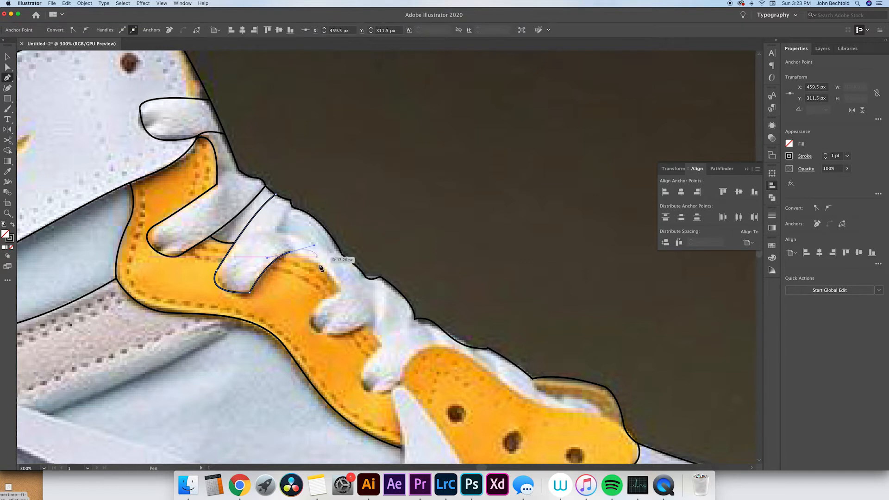
click(366, 385)
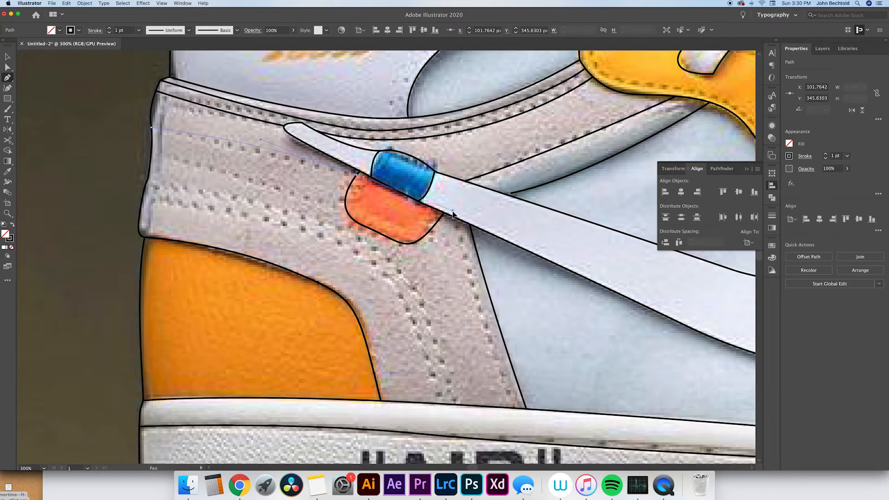
scroll(down, 3)
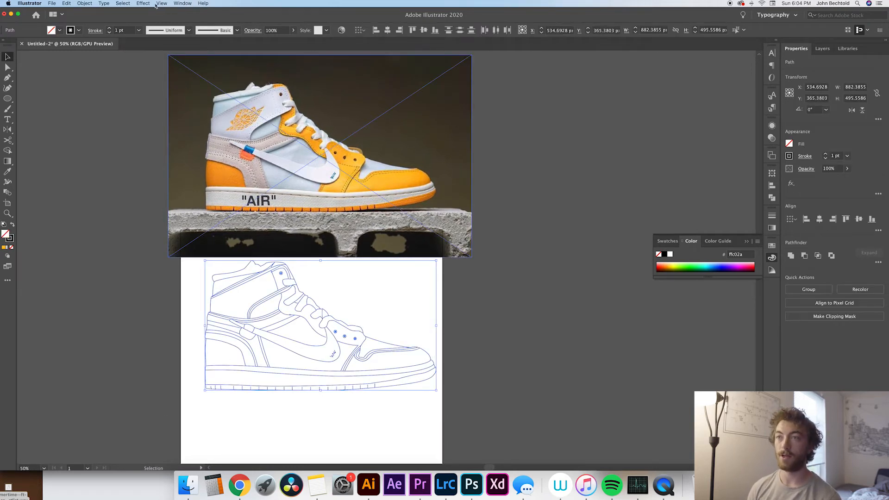
- Turn the traced sneaker outline into a Live Paint group with Object > Live Paint > Make
click(84, 3)
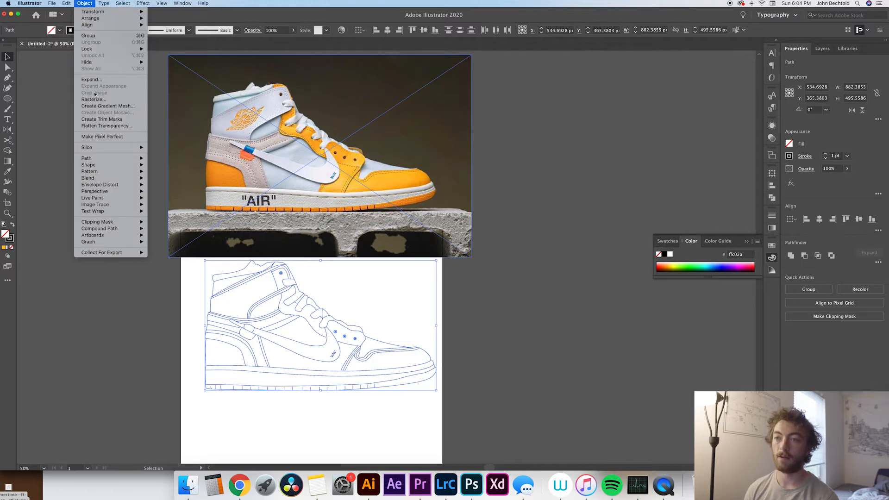
click(128, 256)
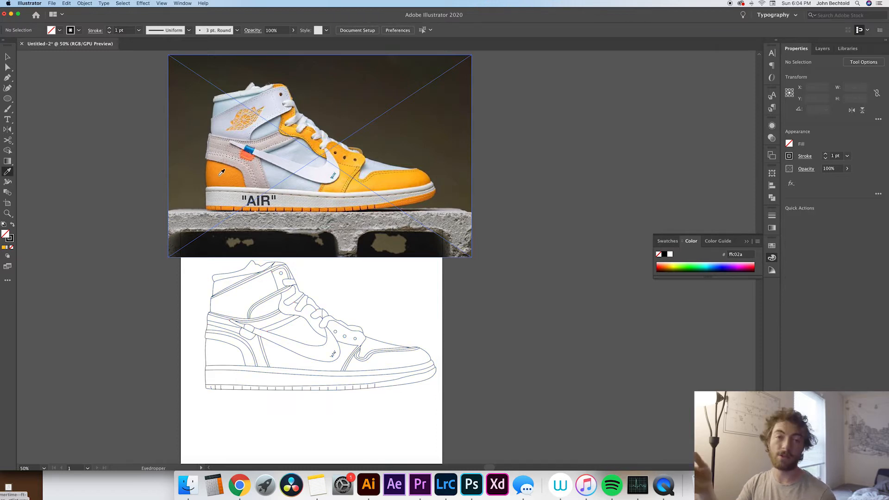
- Sample the heel's orange from the photo to fill the toe section
click(217, 171)
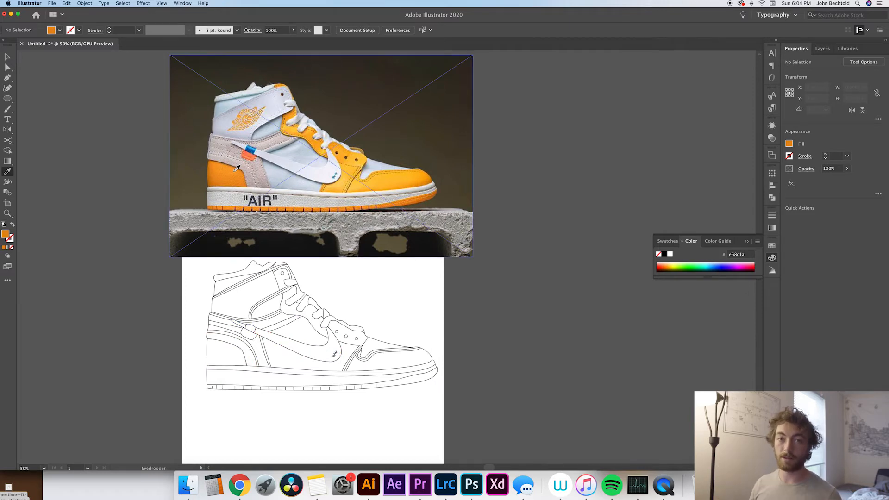
click(228, 166)
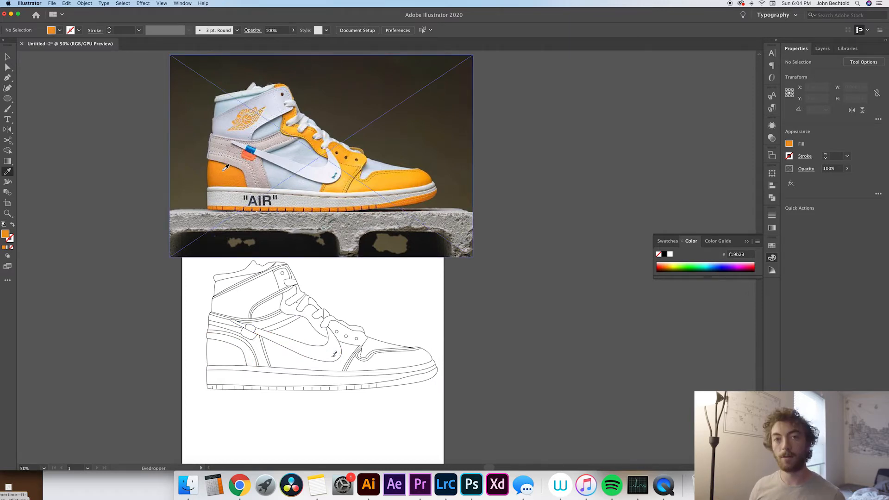
click(225, 169)
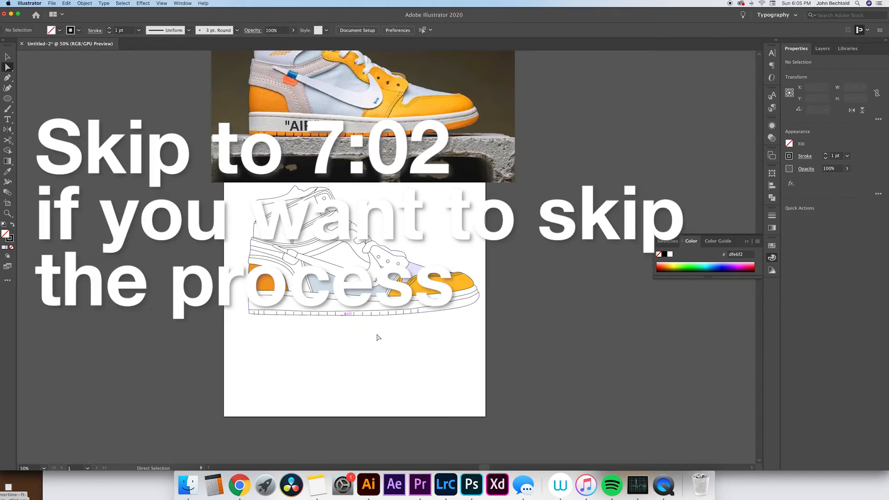
- Fill the swoosh with a light colour, two heel panels grey and the tag orange
click(84, 3)
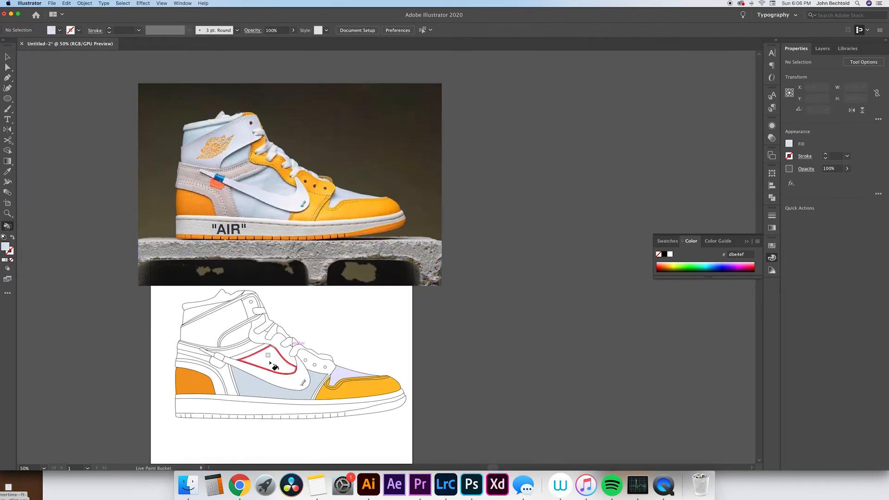
click(270, 363)
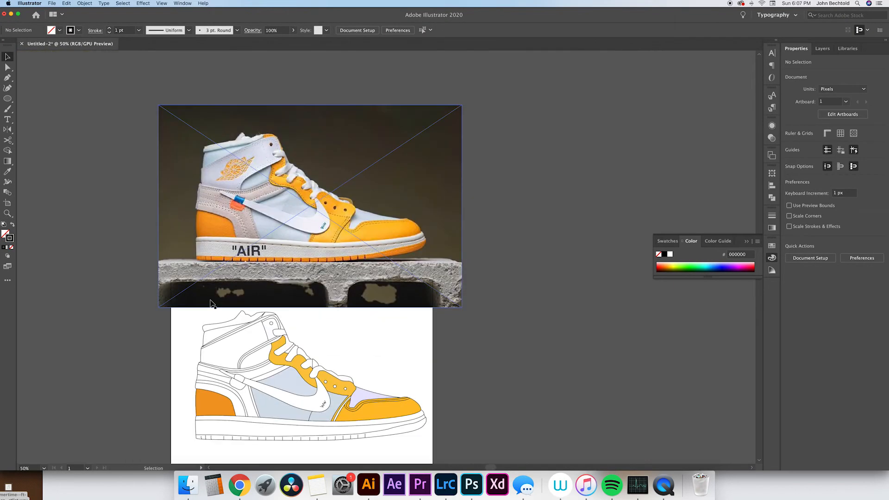
click(84, 3)
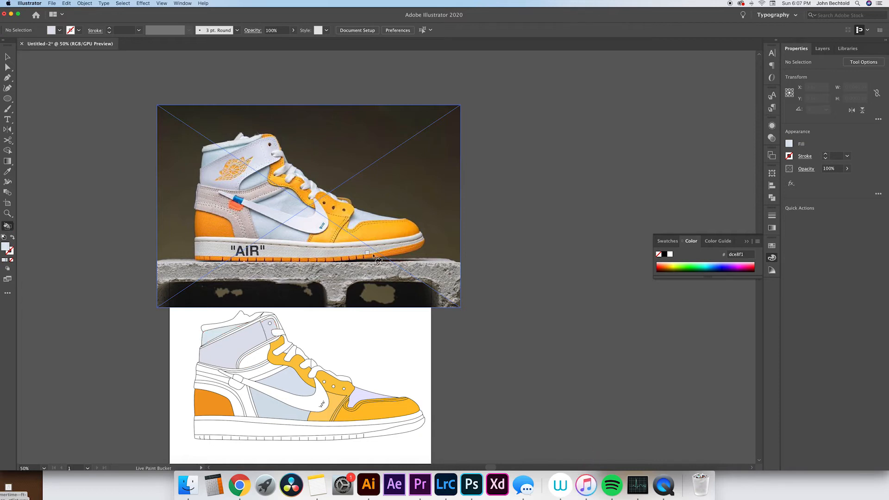
click(275, 377)
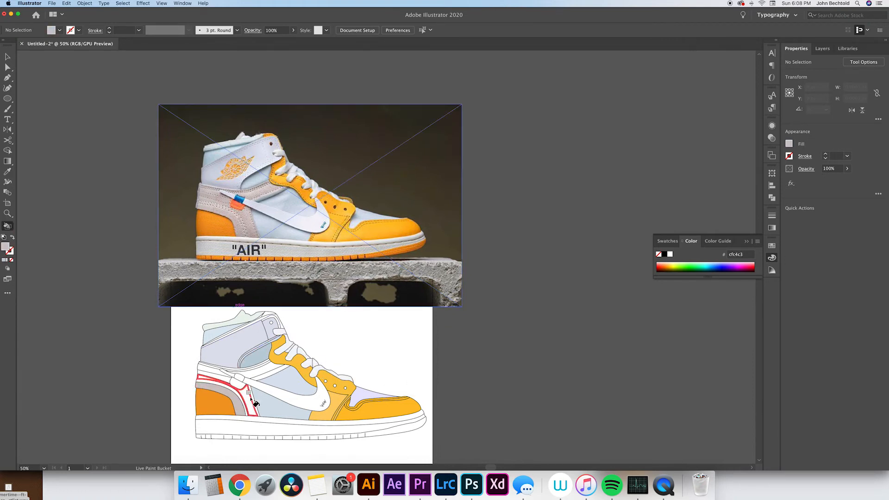
click(249, 373)
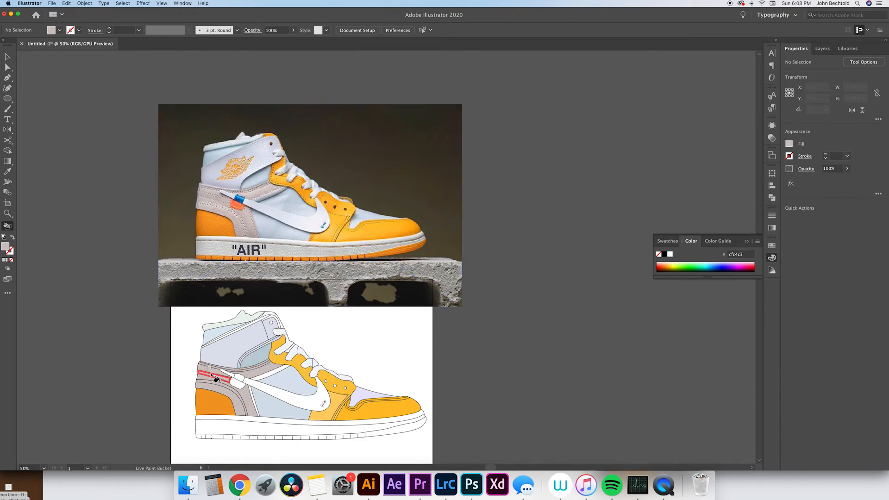
click(237, 385)
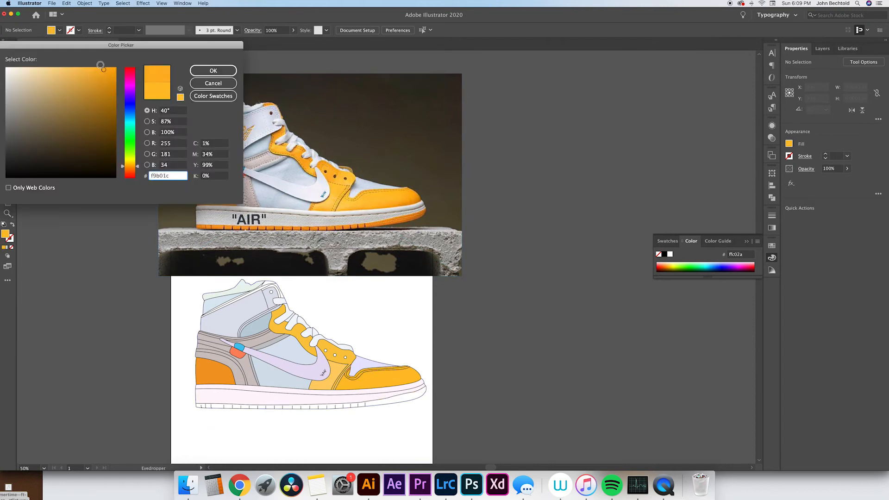
click(212, 70)
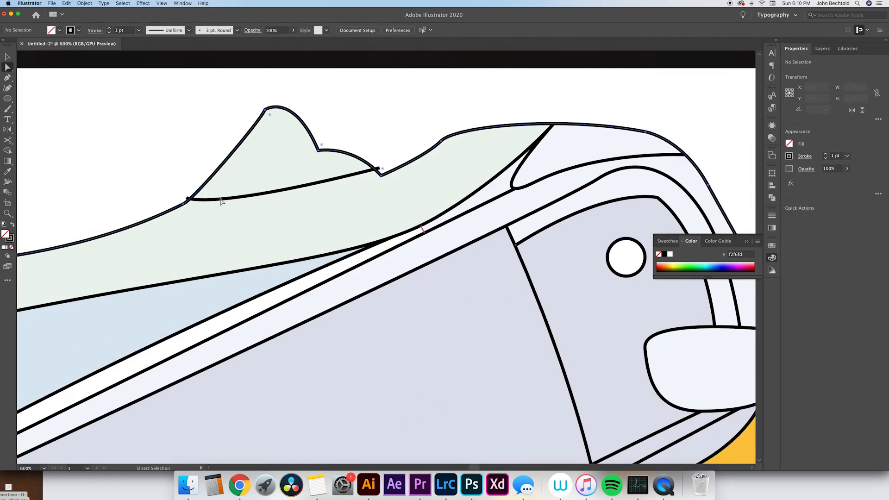
- Reshape the collar outline and repaint the tag with brighter orange #ff7529
click(380, 170)
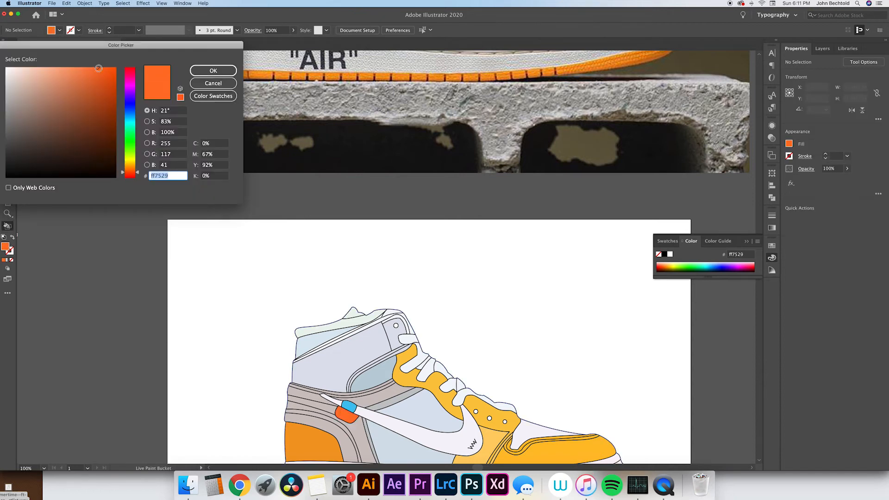
click(213, 70)
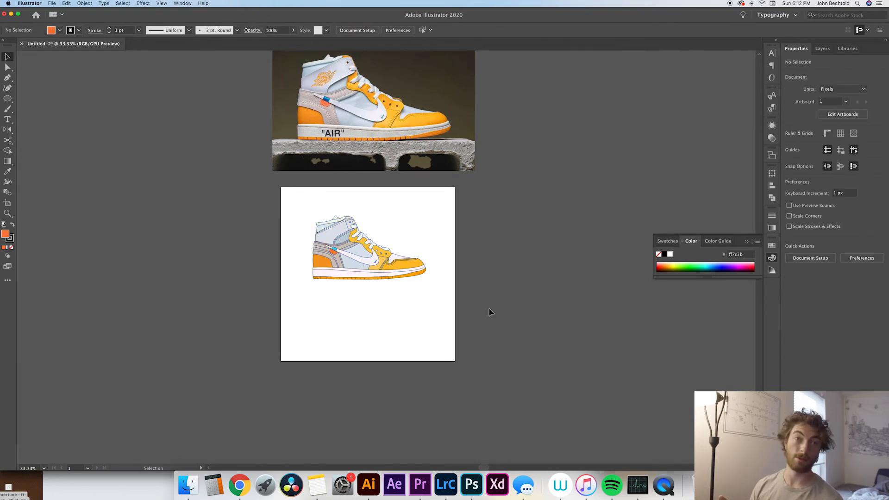
- Draw a full-artboard square filled with soft orange #f49971 as the background
drag(280, 189, 419, 314)
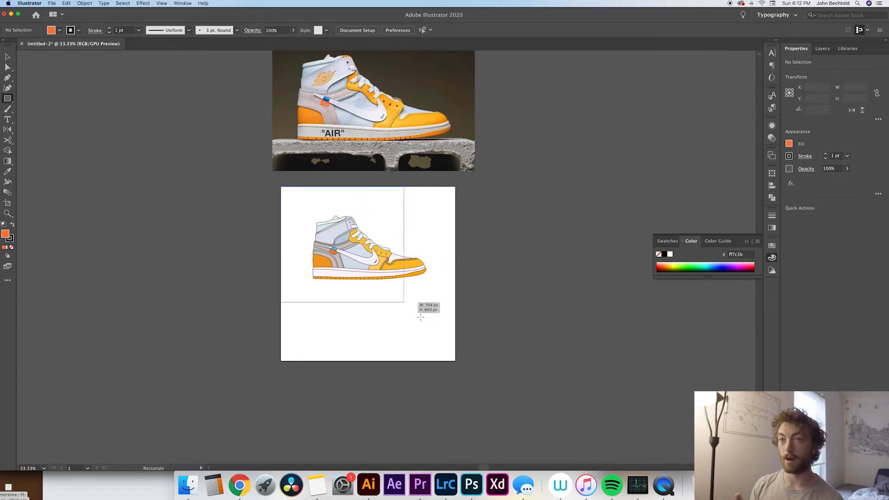
drag(280, 187, 457, 361)
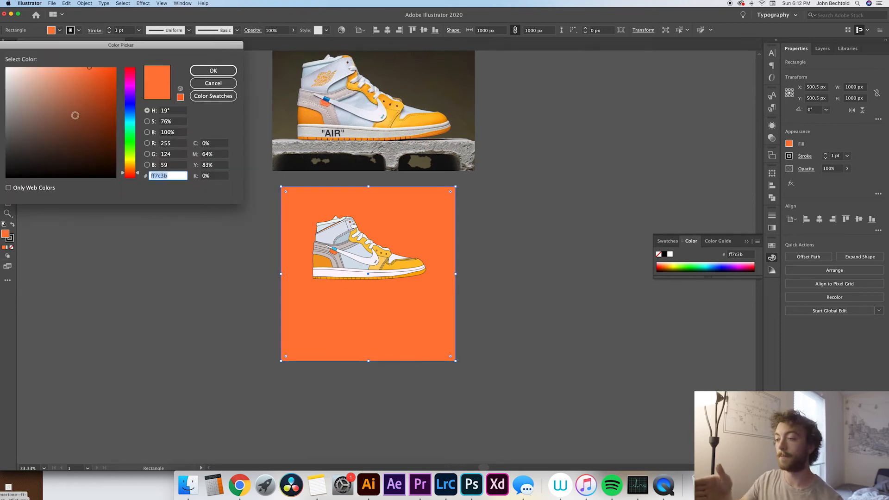
click(67, 71)
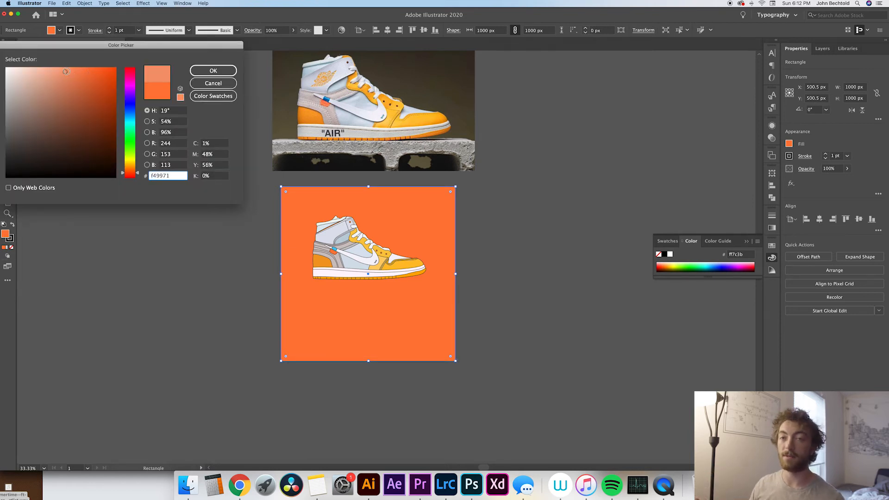
click(213, 71)
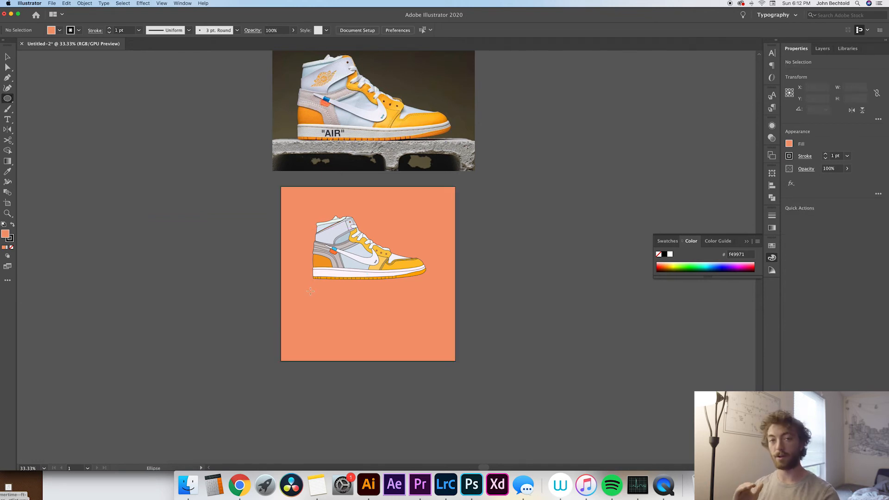
- Draw a flat ellipse beneath the sneaker and fill it with darker orange
drag(306, 291, 434, 295)
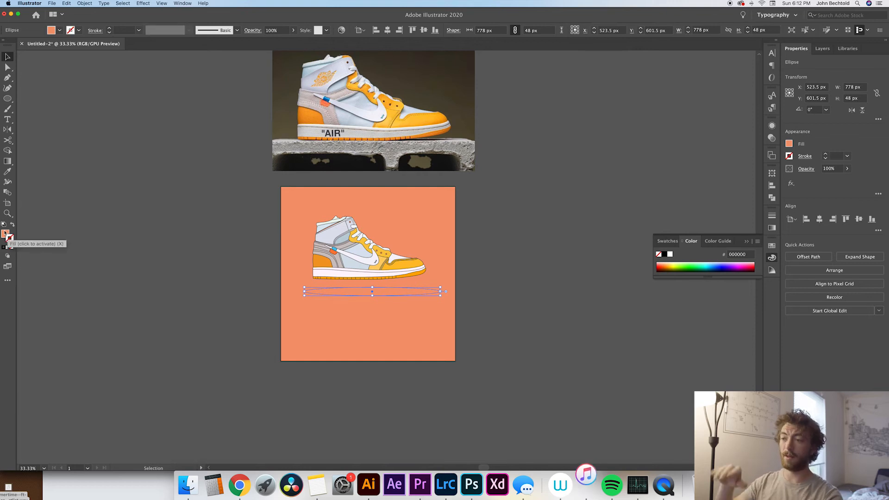
double_click(6, 234)
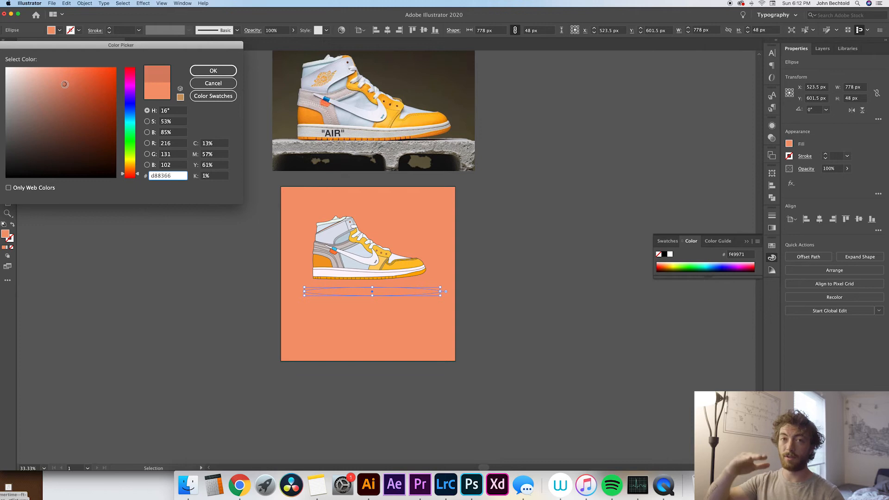
click(213, 71)
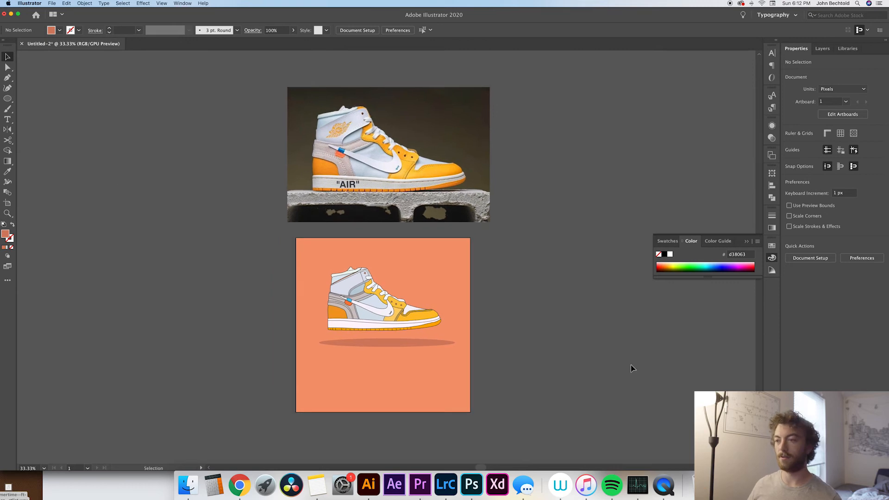
click(387, 342)
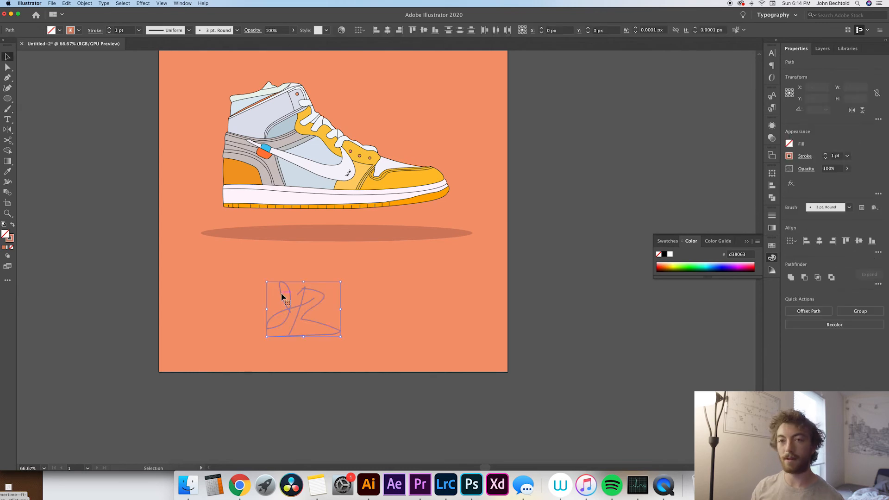
- Shrink the signature squiggle to a small size below the shadow
drag(303, 309, 325, 308)
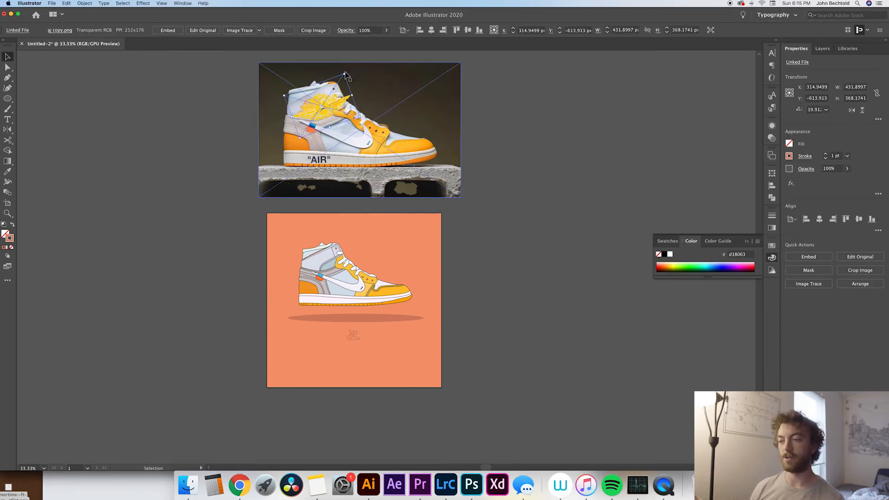
- Rotate the yellow Jordan wing logo and move it onto the sneaker's ankle panel
drag(345, 76, 344, 70)
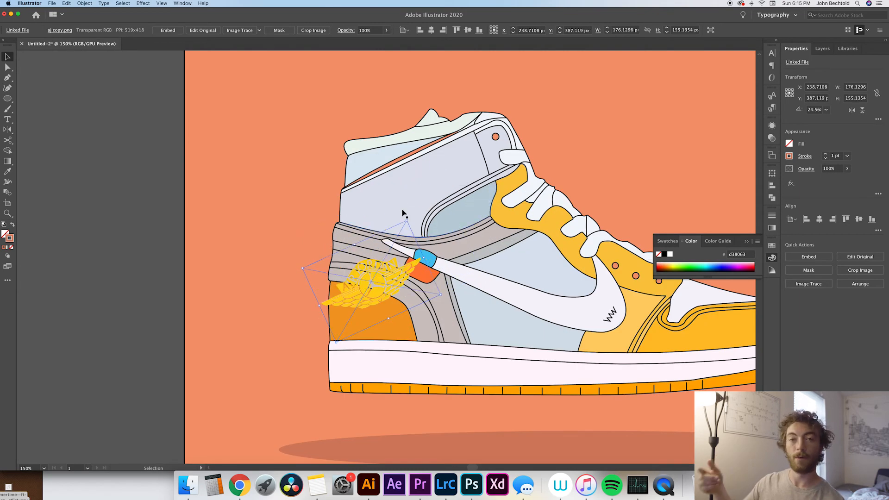
drag(368, 283, 431, 199)
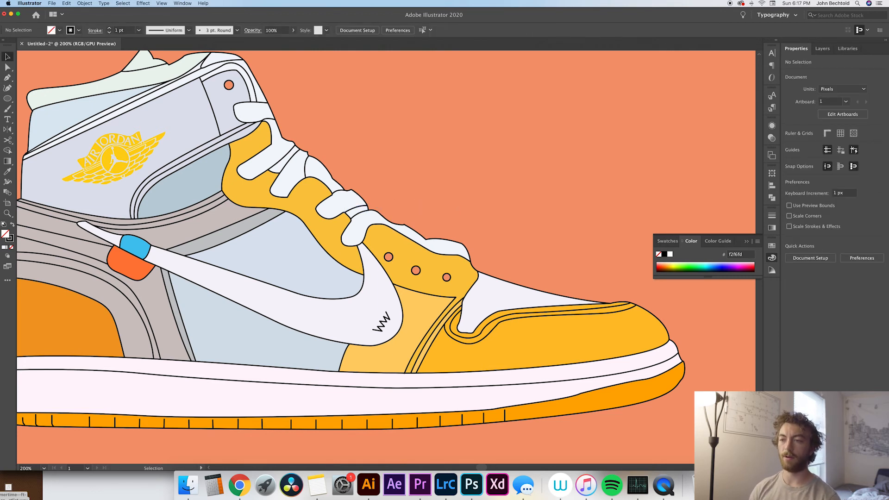
- Select the sneaker's outer outline, raise its stroke weight to 2 pt, then deselect
click(6, 68)
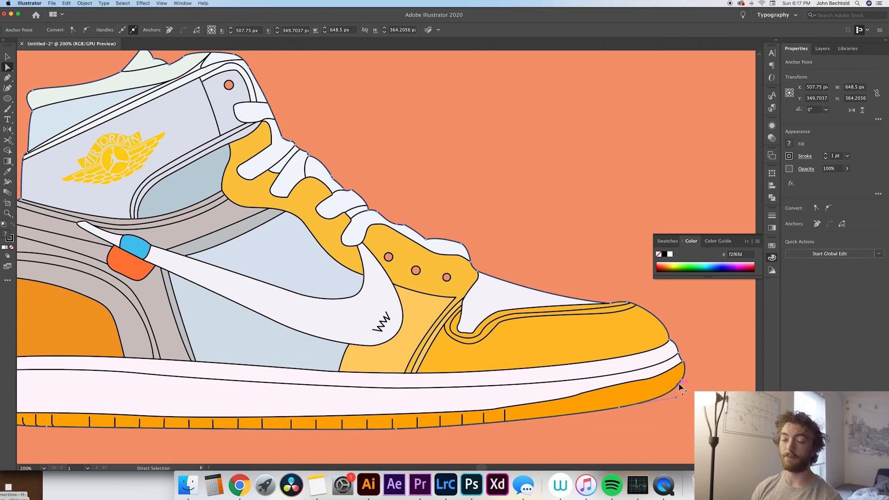
click(827, 153)
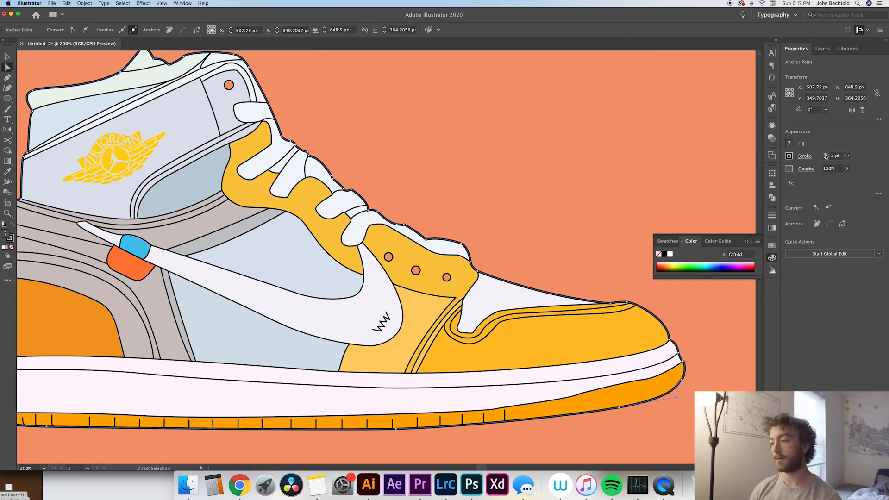
click(606, 183)
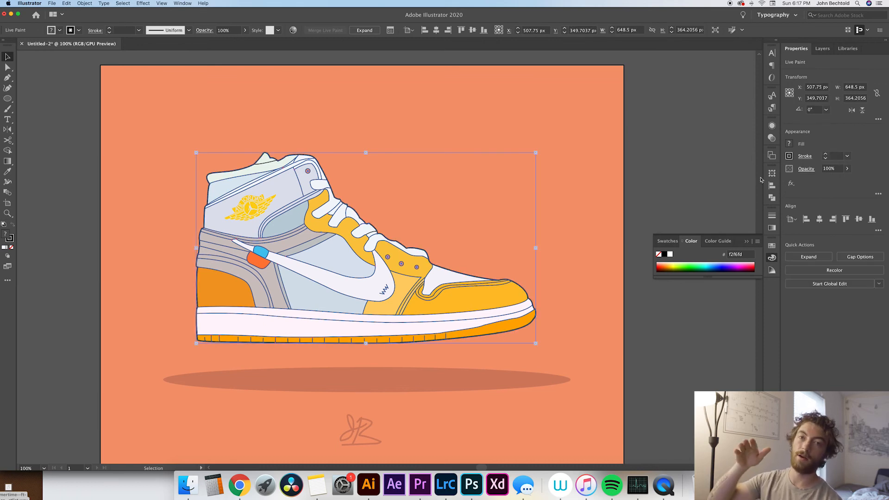
click(339, 330)
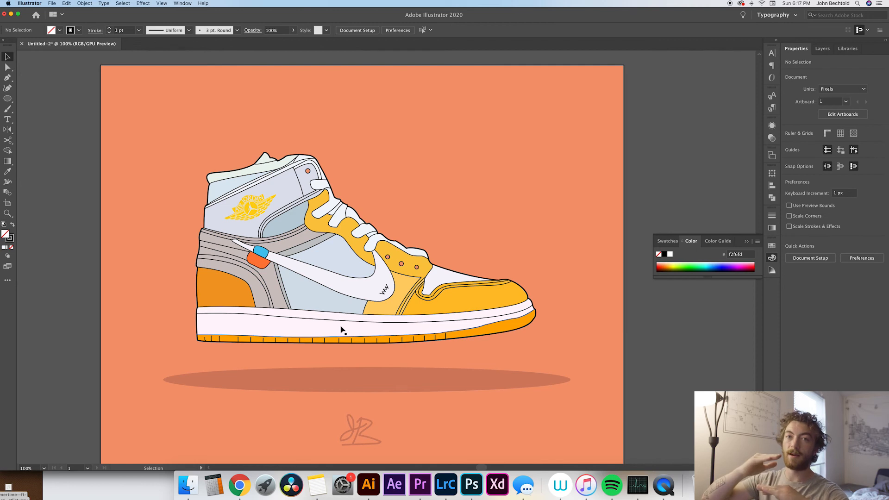